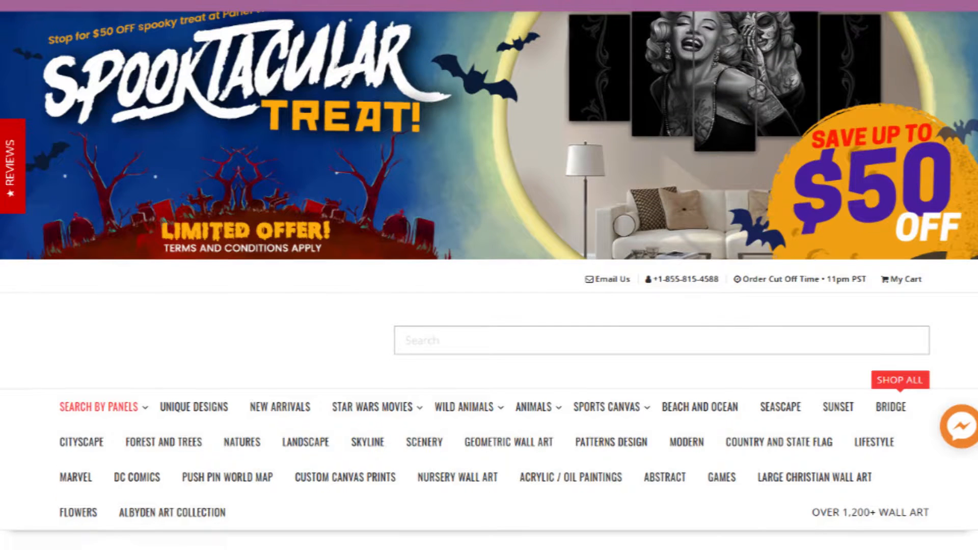
# - Scroll through the Death Star Scene print's options and photos, then return to the homepage
pyautogui.scroll(-3)
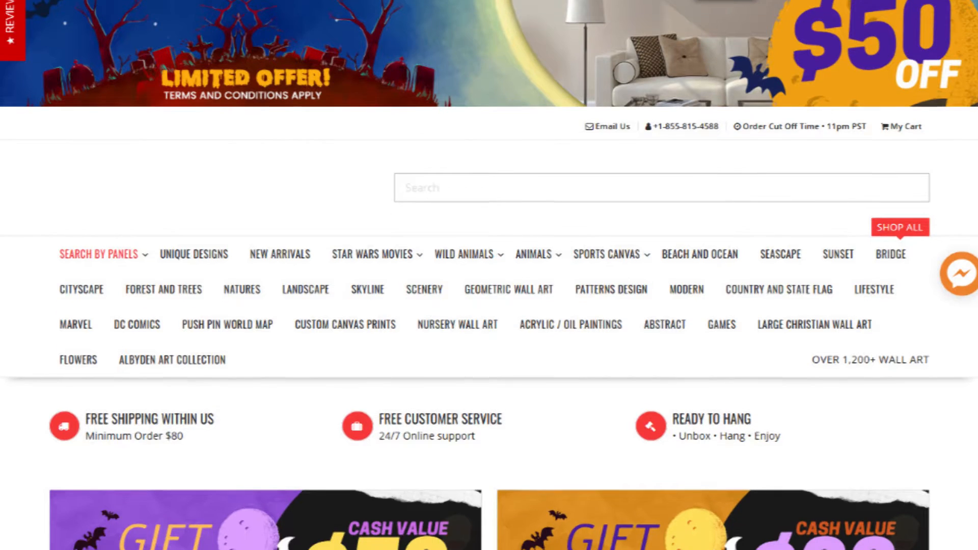
pyautogui.scroll(-3)
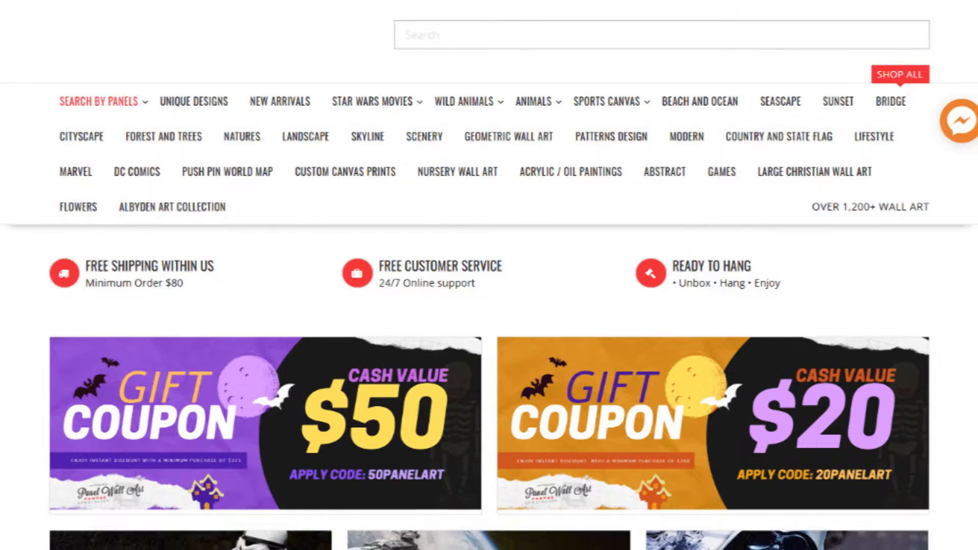
pyautogui.scroll(-3)
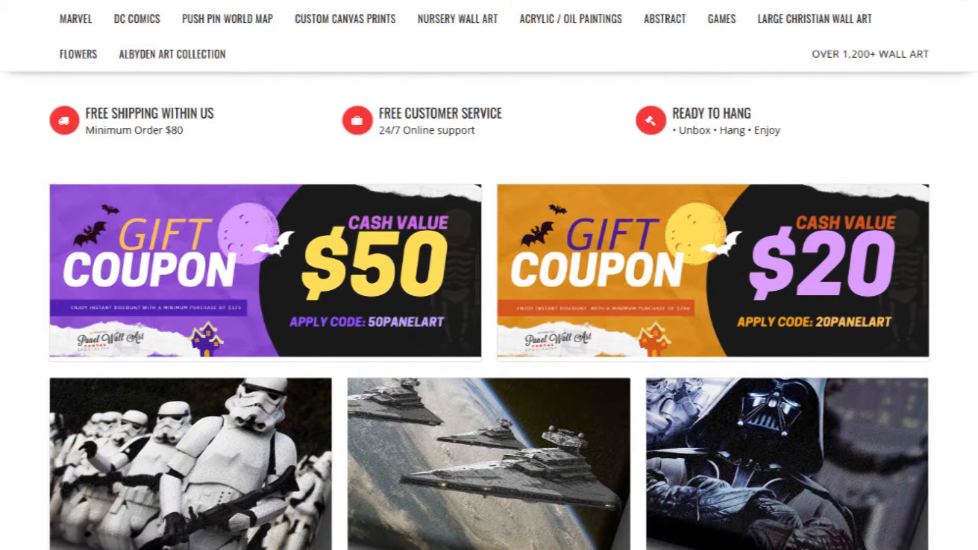
pyautogui.scroll(-3)
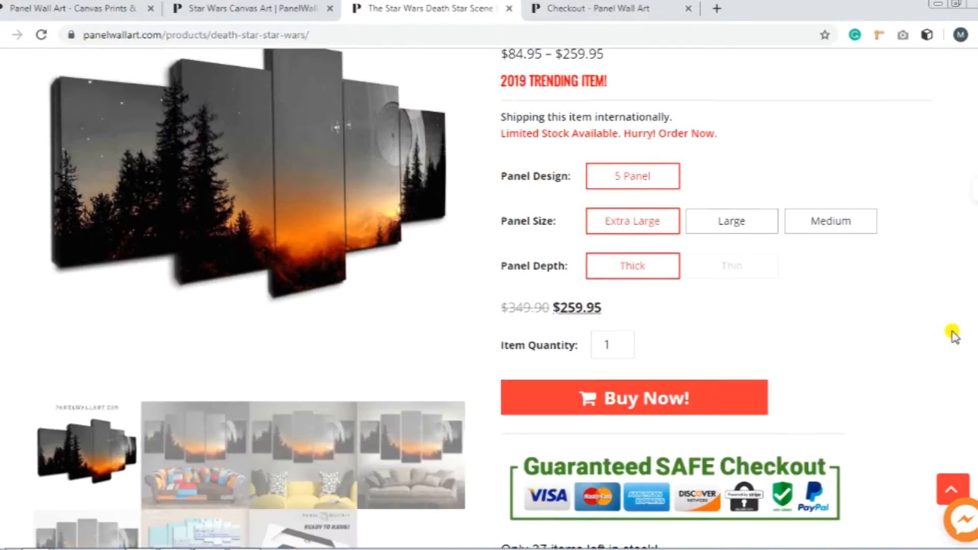
pyautogui.scroll(3)
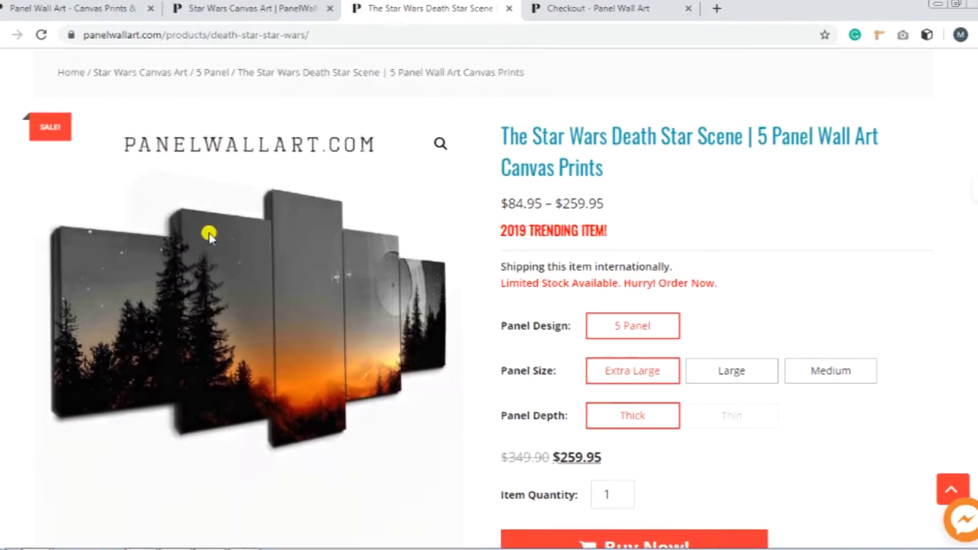
pyautogui.scroll(-3)
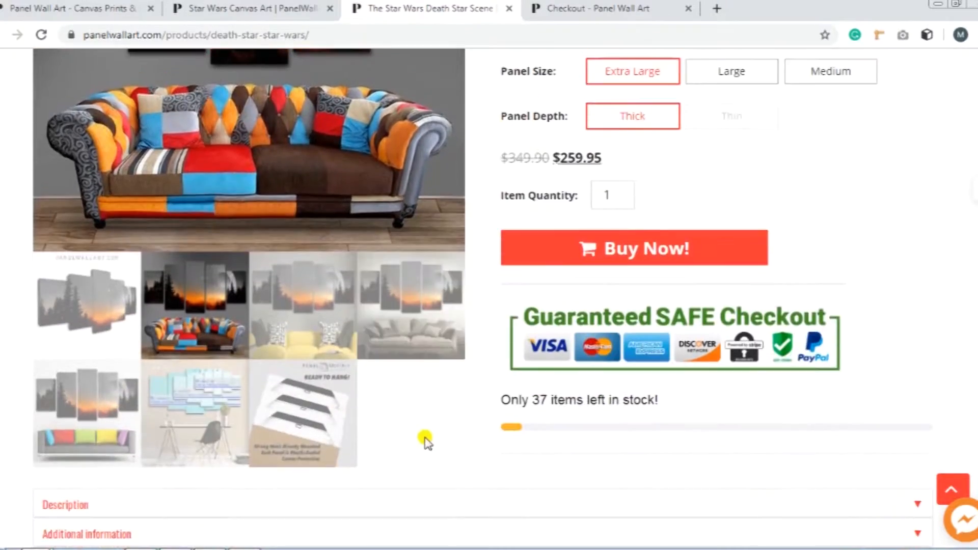
pyautogui.scroll(3)
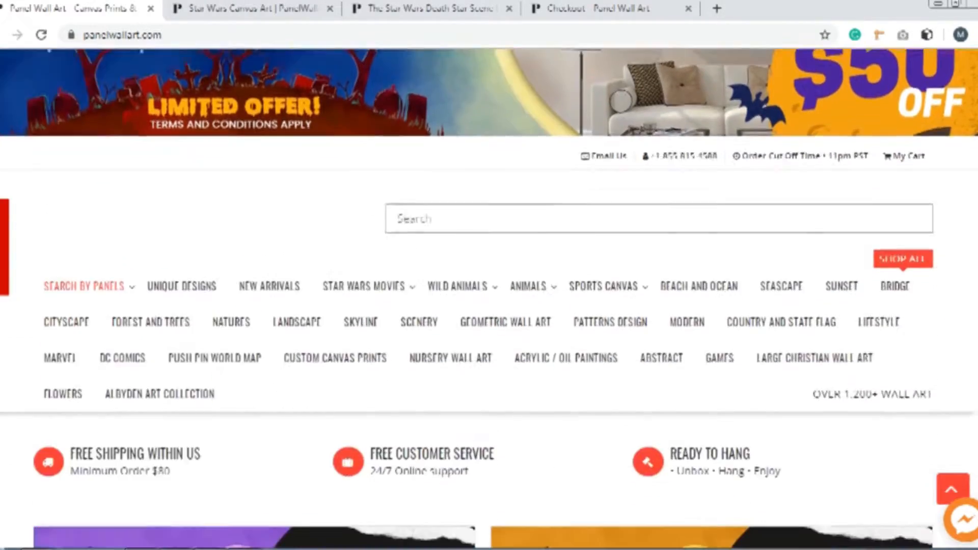
# - Set the Death Star print to quantity 2, Large panel size and Thin depth ($129.95)
pyautogui.click(249, 8)
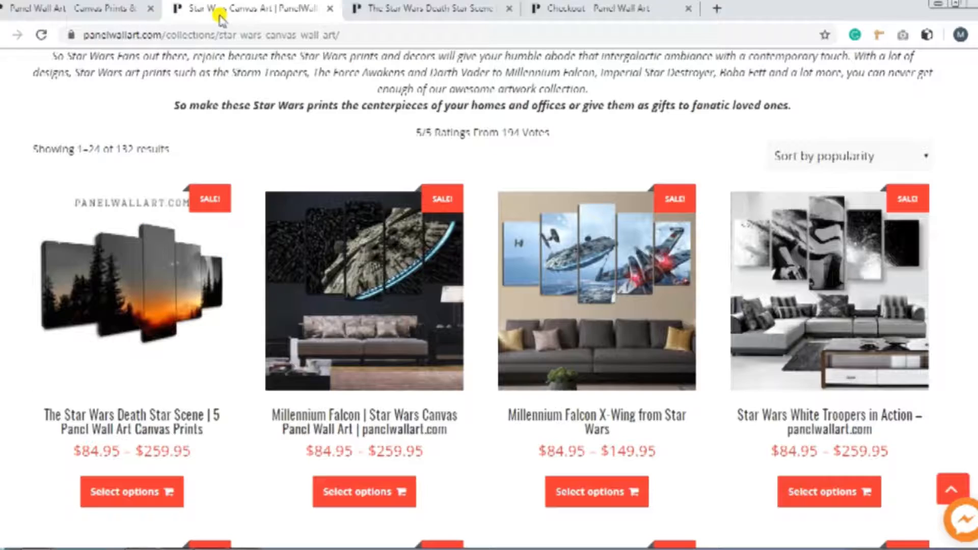
pyautogui.click(430, 8)
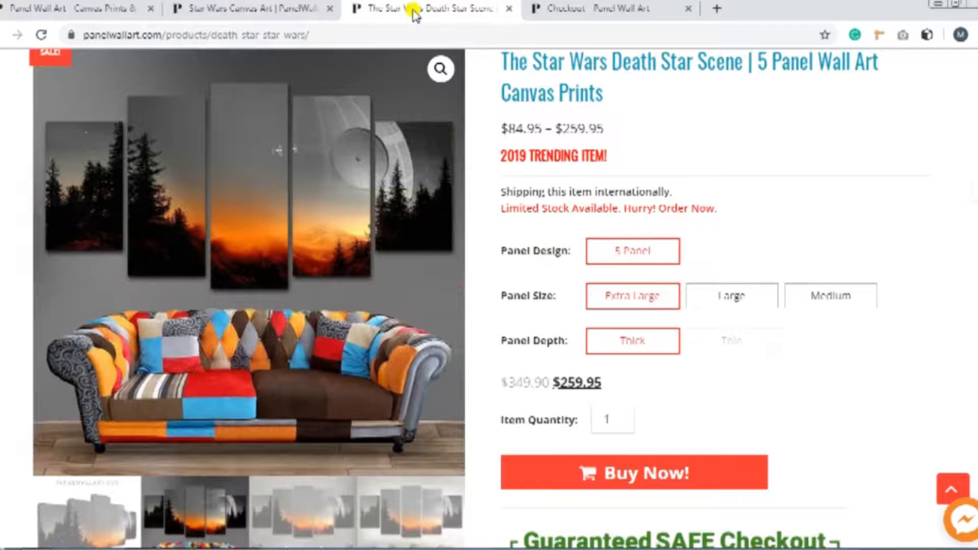
pyautogui.moveTo(660, 134)
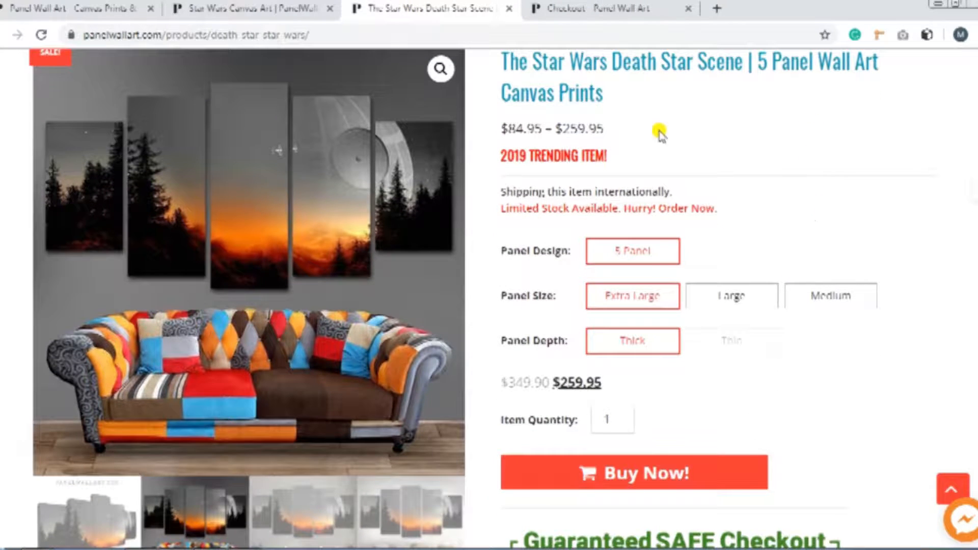
pyautogui.moveTo(558, 268)
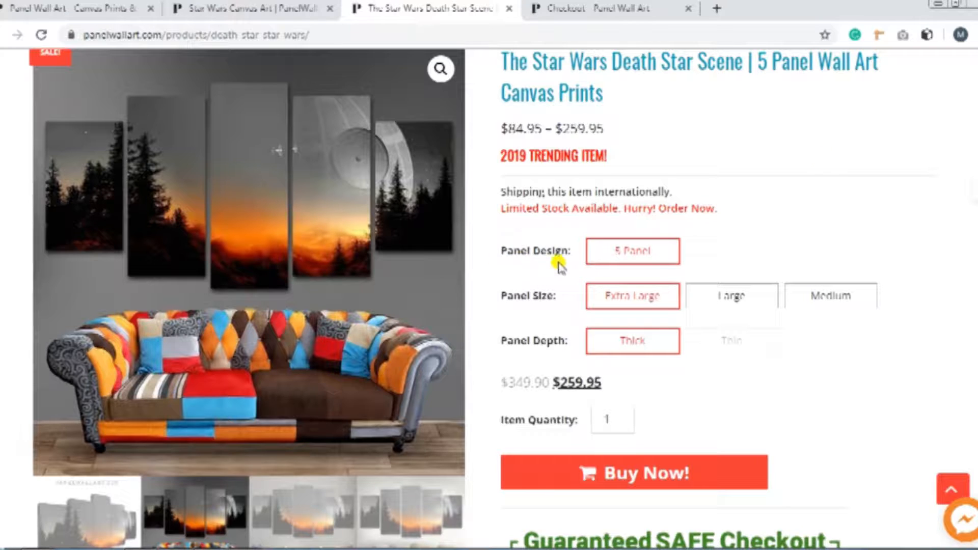
pyautogui.moveTo(557, 320)
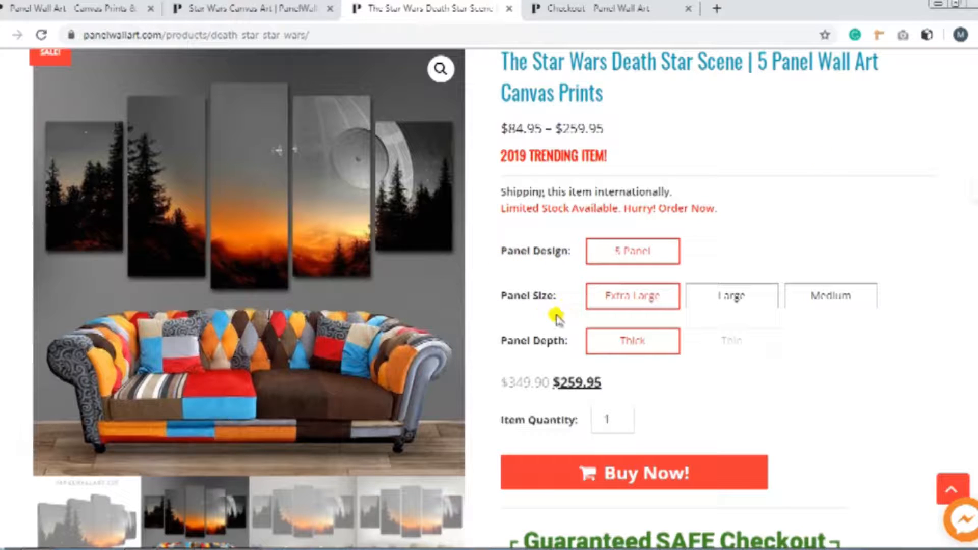
pyautogui.moveTo(558, 418)
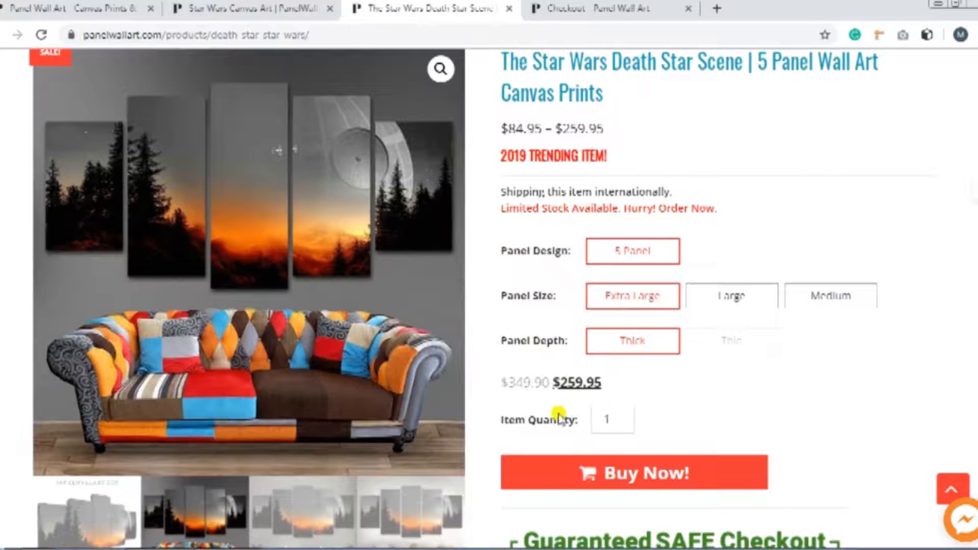
pyautogui.click(608, 419)
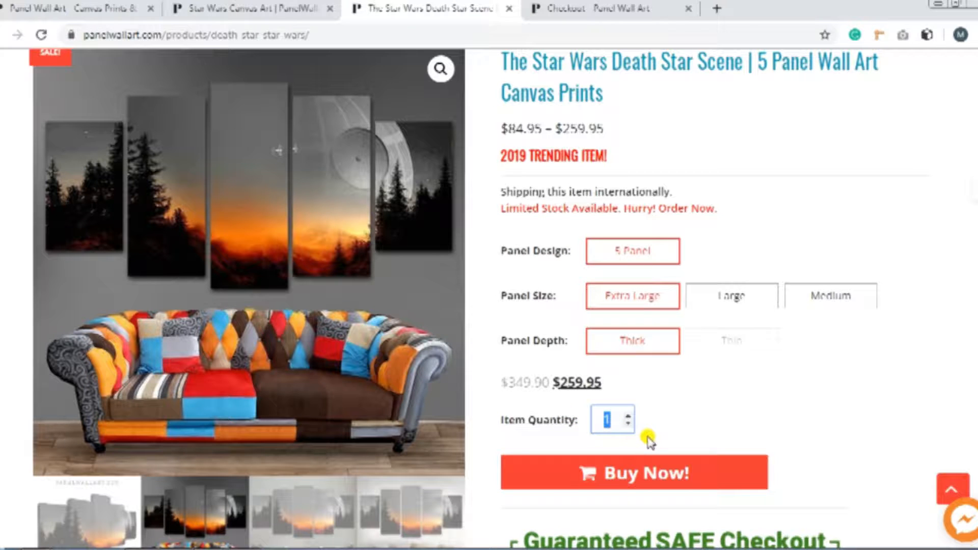
pyautogui.click(731, 295)
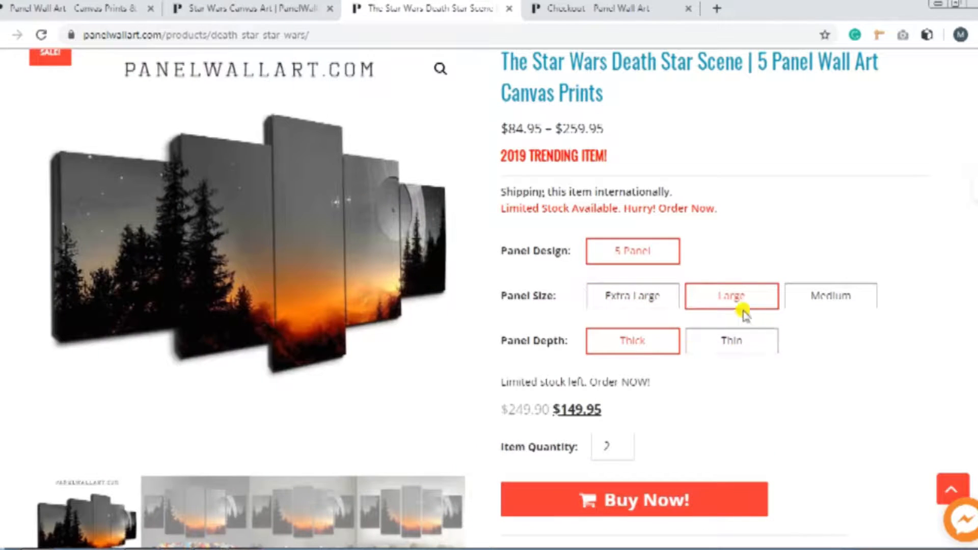
pyautogui.click(731, 341)
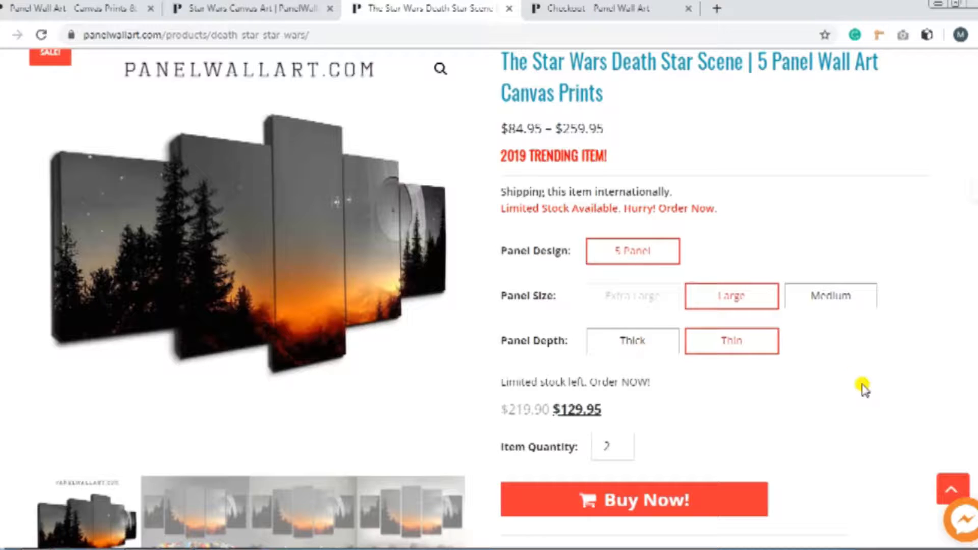
pyautogui.scroll(-3)
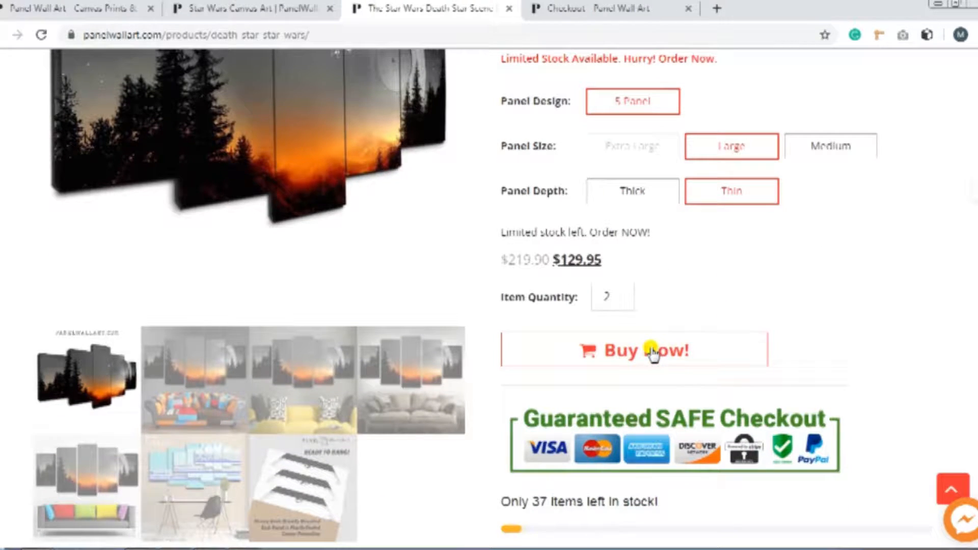
# - Buy the configured Death Star print now and review the checkout page
pyautogui.click(634, 349)
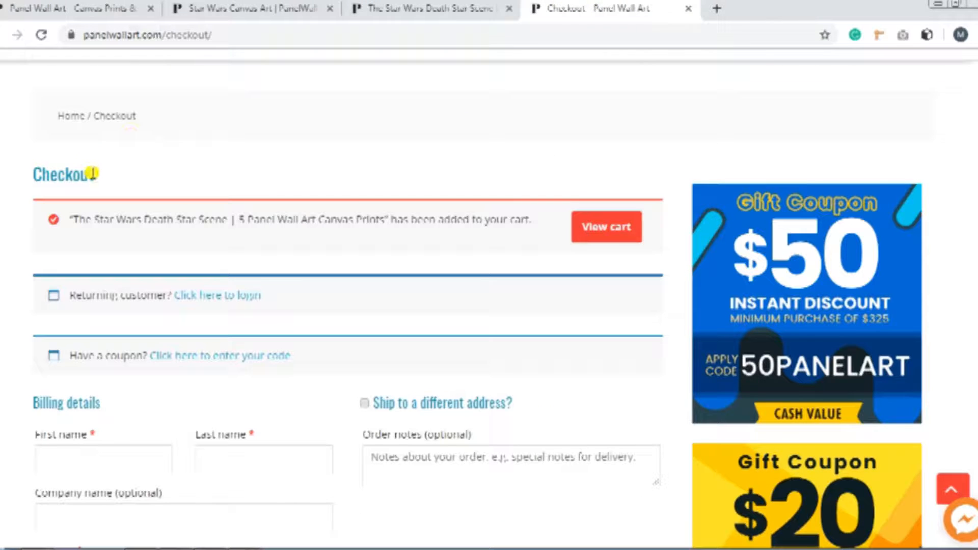
pyautogui.moveTo(336, 138)
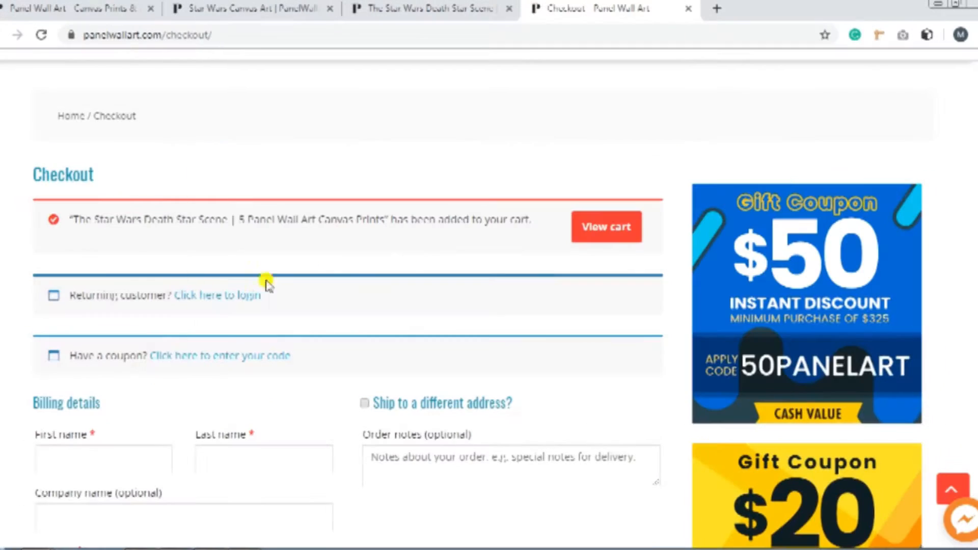
pyautogui.scroll(-3)
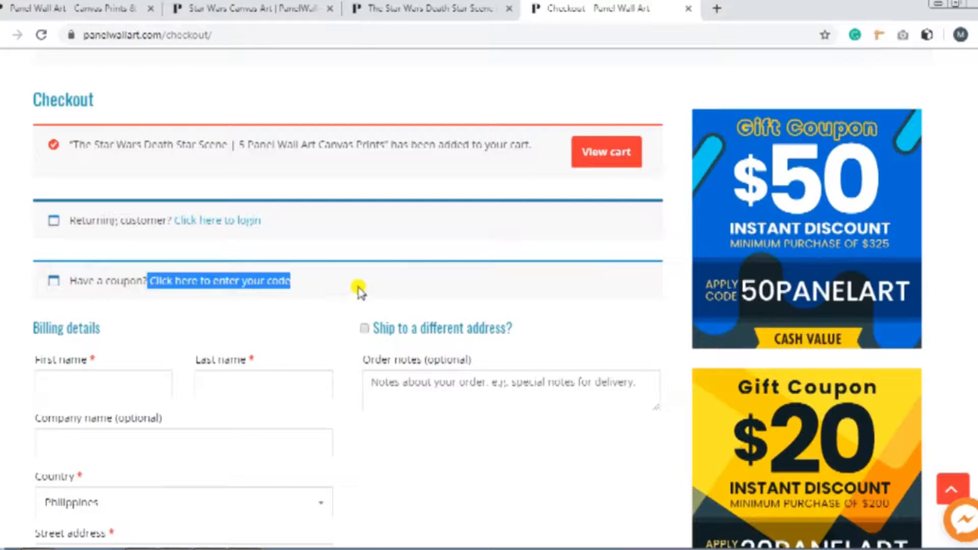
# - Apply the coupon code 20panelart to the order
pyautogui.click(217, 281)
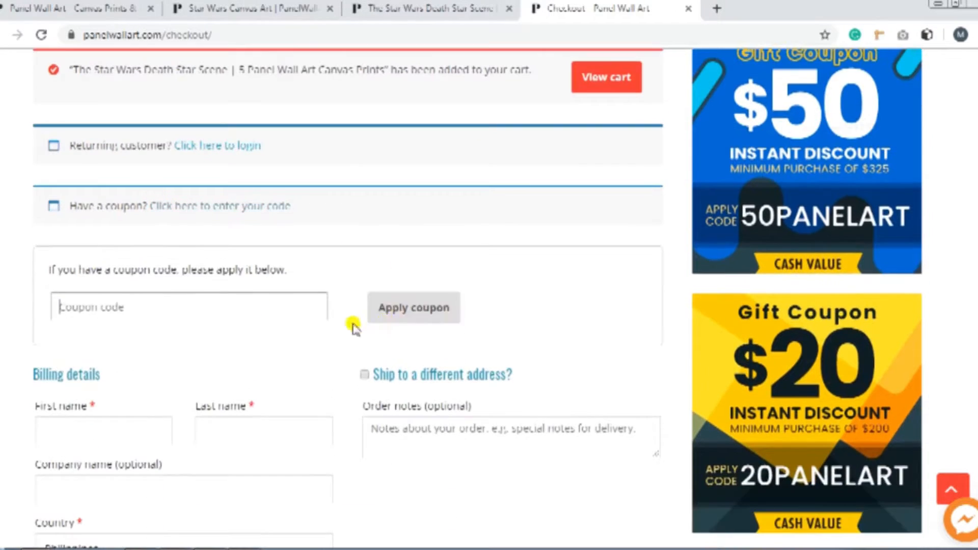
pyautogui.write('20panel')
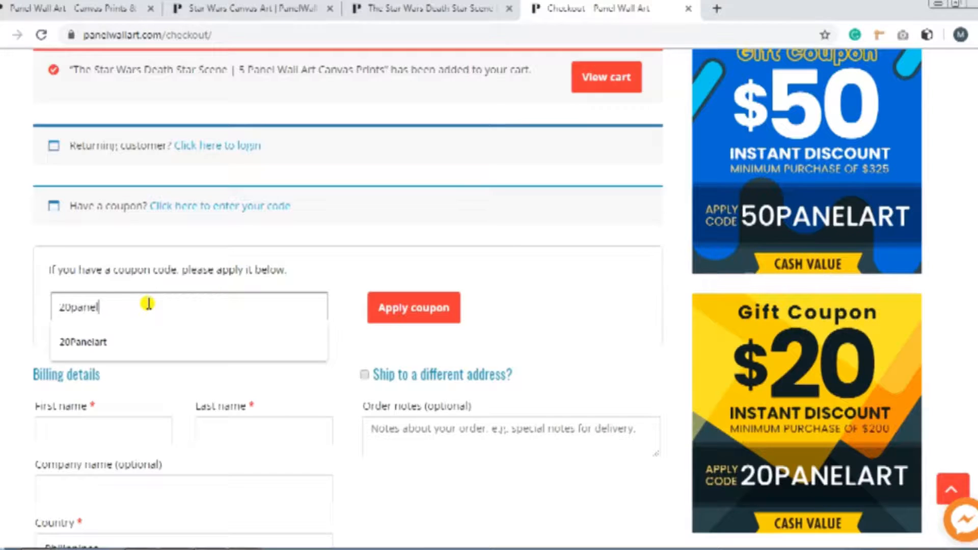
pyautogui.click(413, 306)
pyautogui.write('Brando')
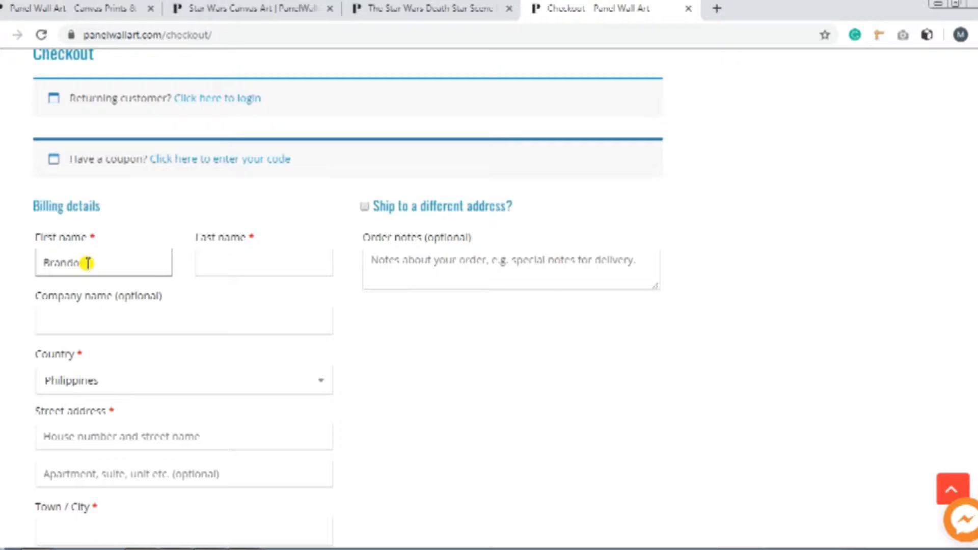
# - Choose the billing country and set the billing state to Ohio
pyautogui.click(183, 381)
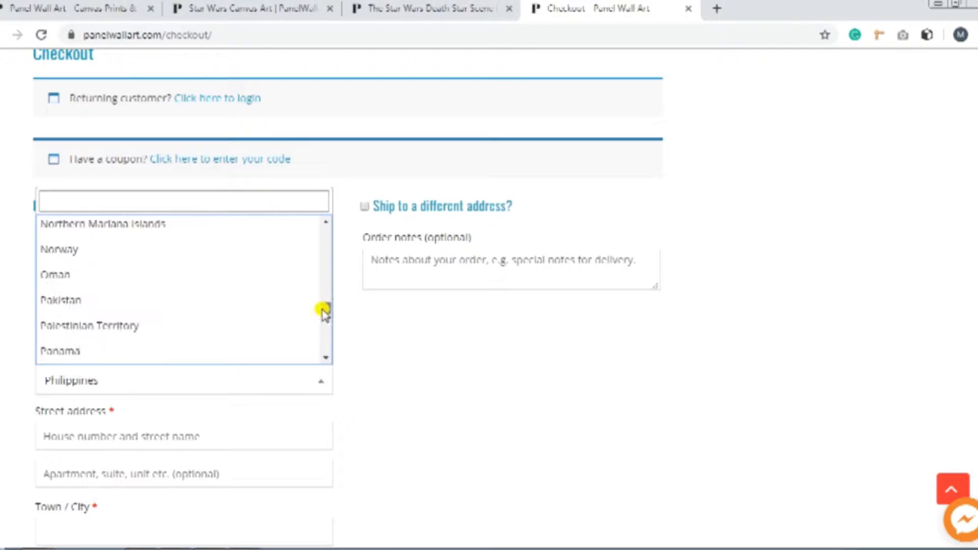
pyautogui.click(183, 381)
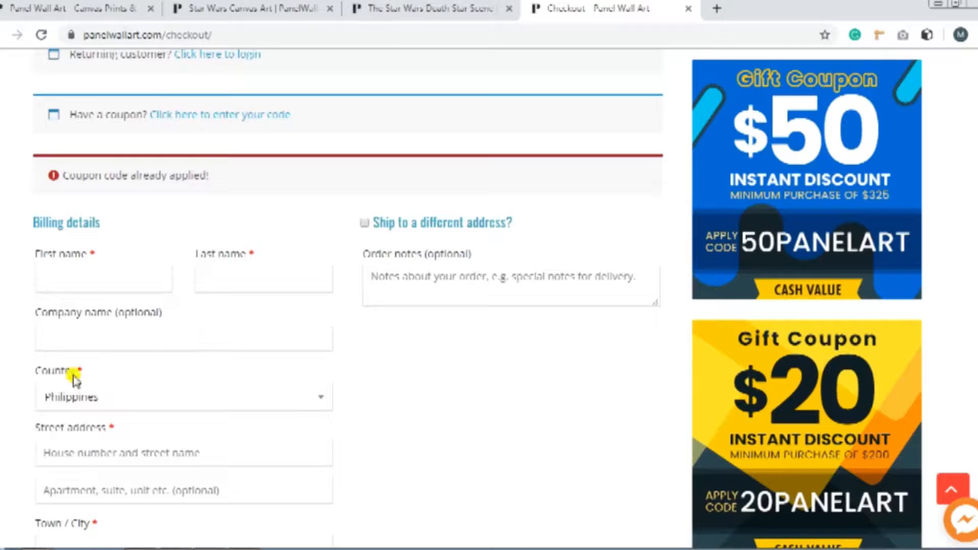
pyautogui.scroll(-3)
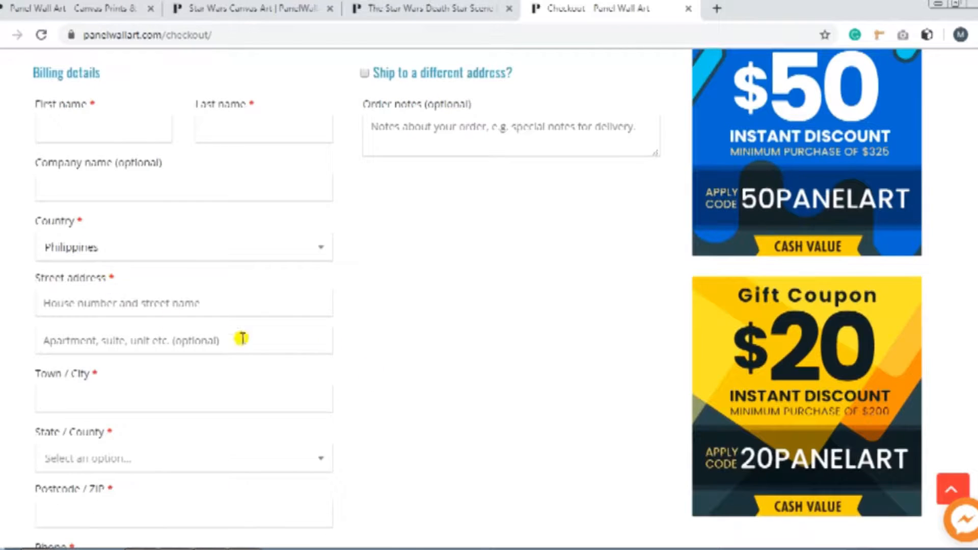
pyautogui.scroll(-3)
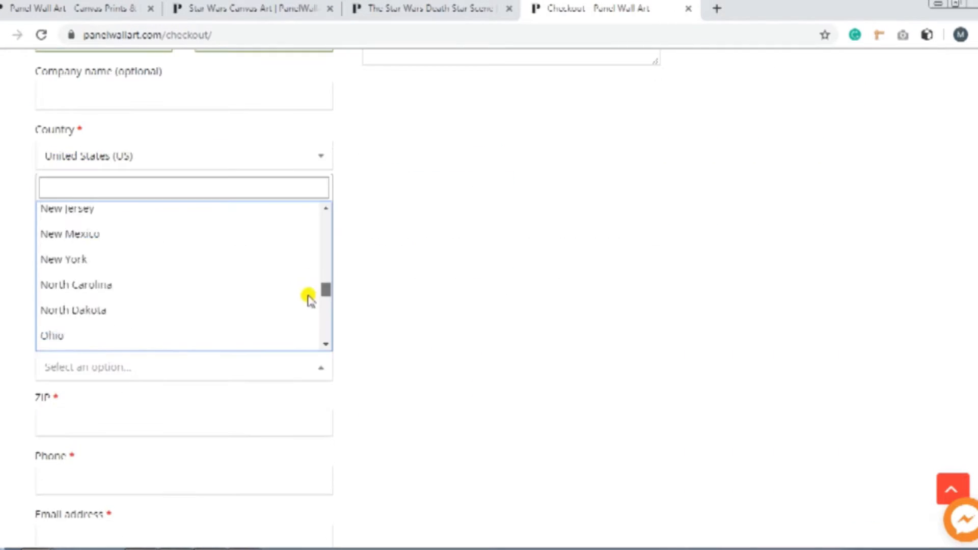
pyautogui.click(52, 335)
pyautogui.write('c')
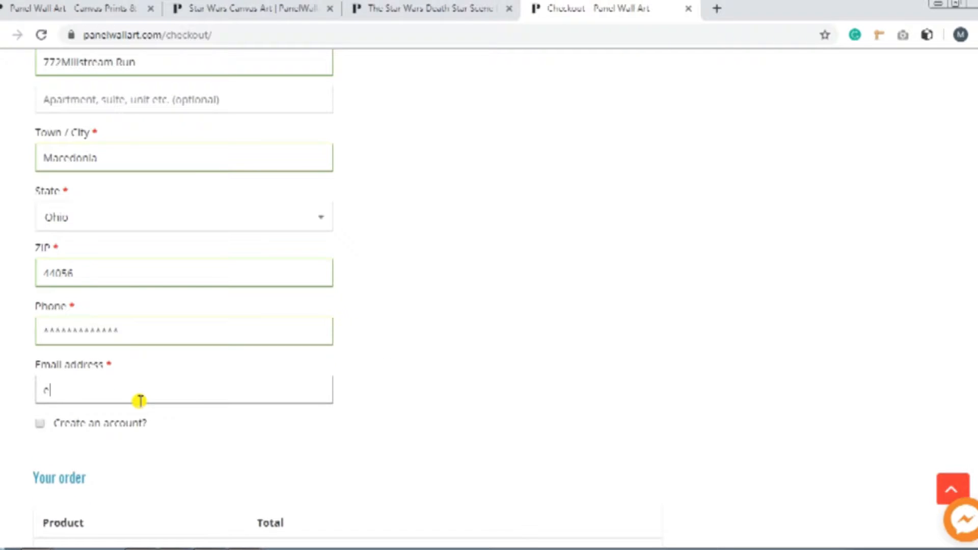
pyautogui.scroll(3)
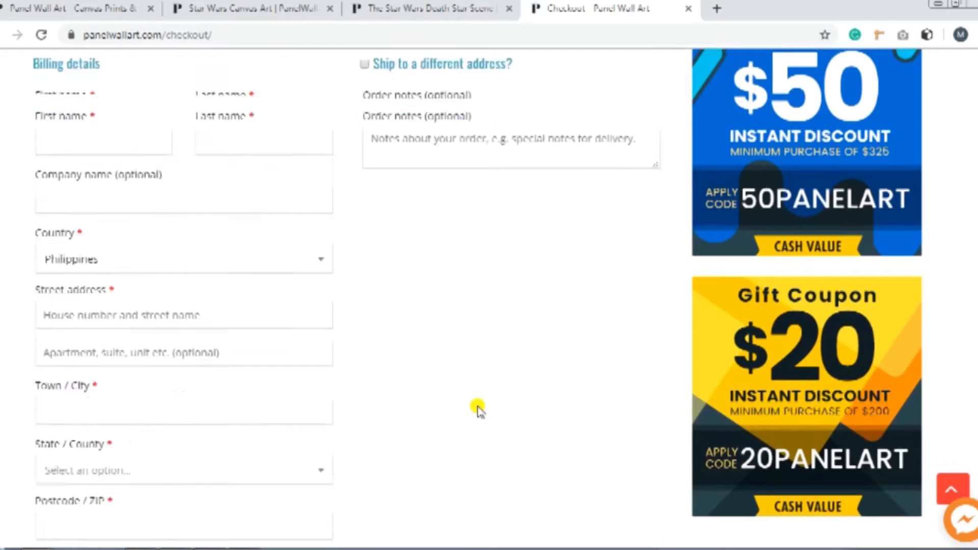
# - Toggle shipping to a different address on and off, then start typing an order note
pyautogui.scroll(3)
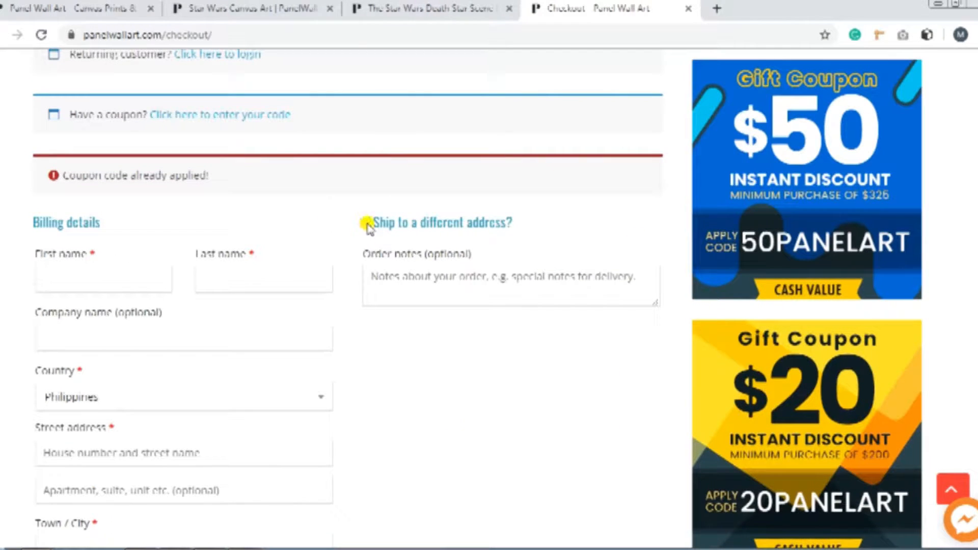
pyautogui.doubleClick(441, 223)
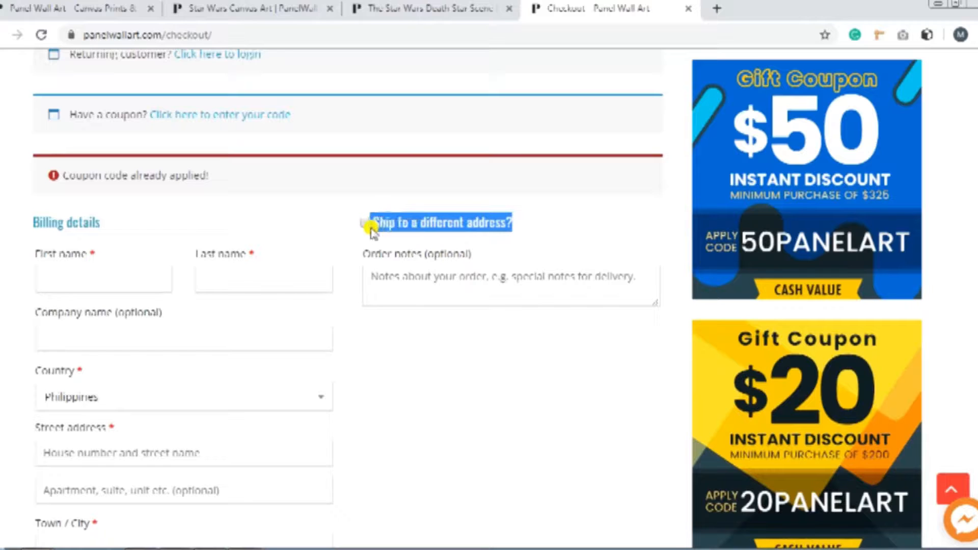
pyautogui.click(367, 223)
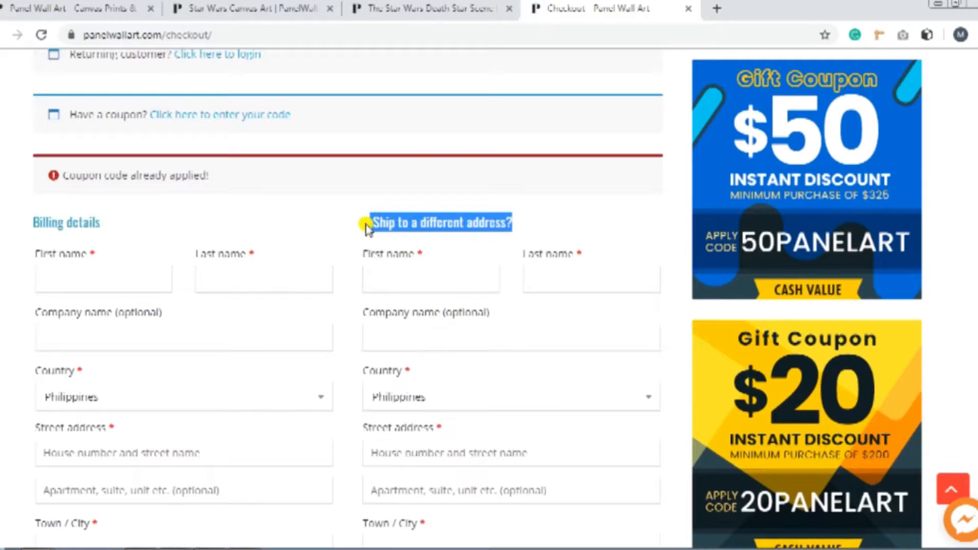
pyautogui.click(366, 223)
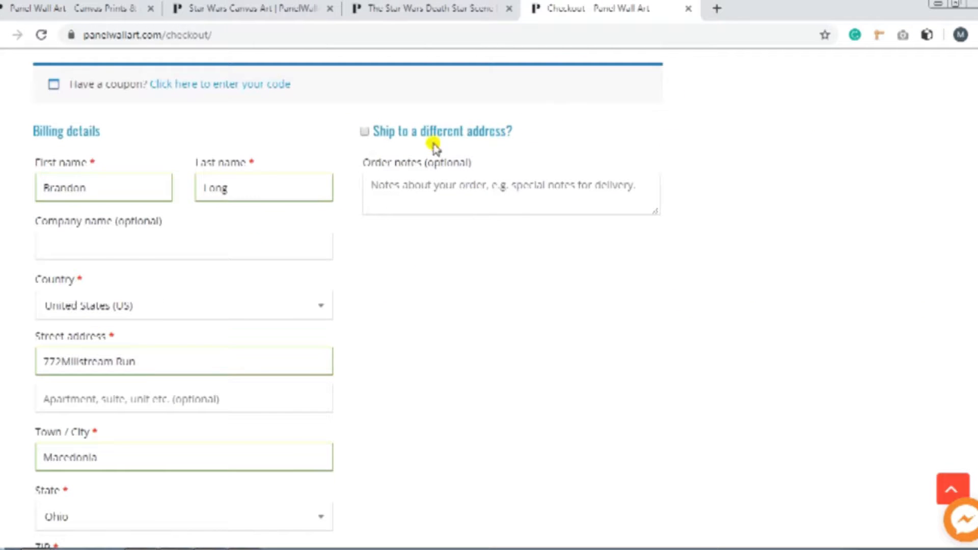
pyautogui.moveTo(446, 198)
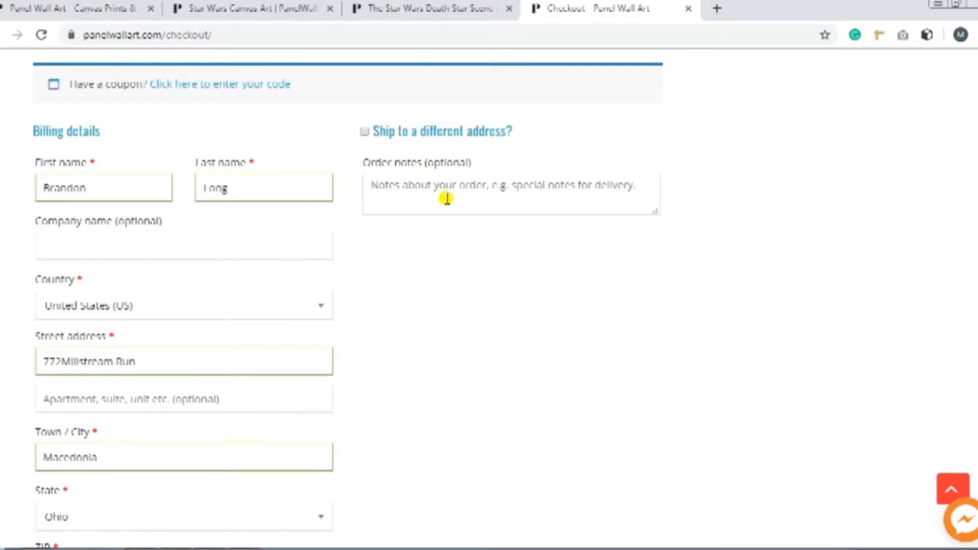
pyautogui.moveTo(553, 288)
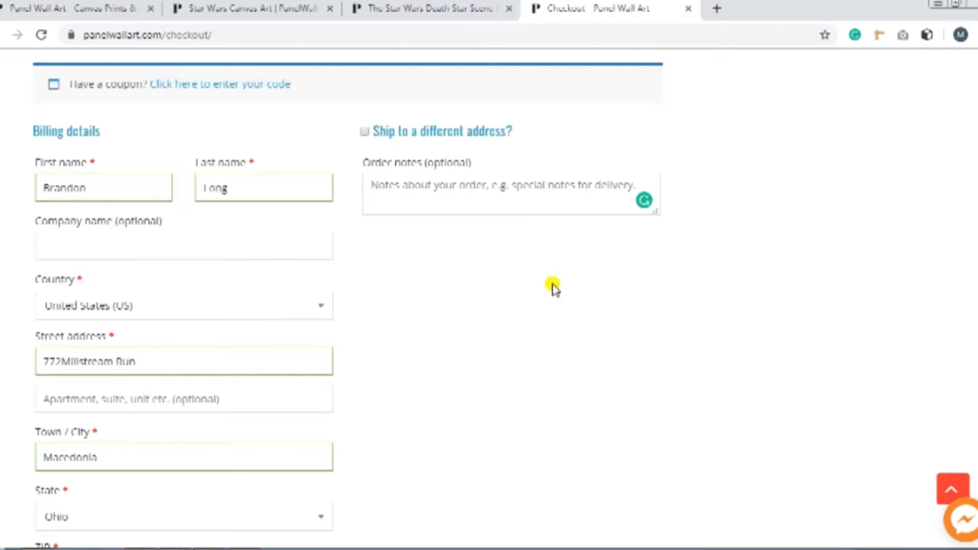
pyautogui.write('This i')
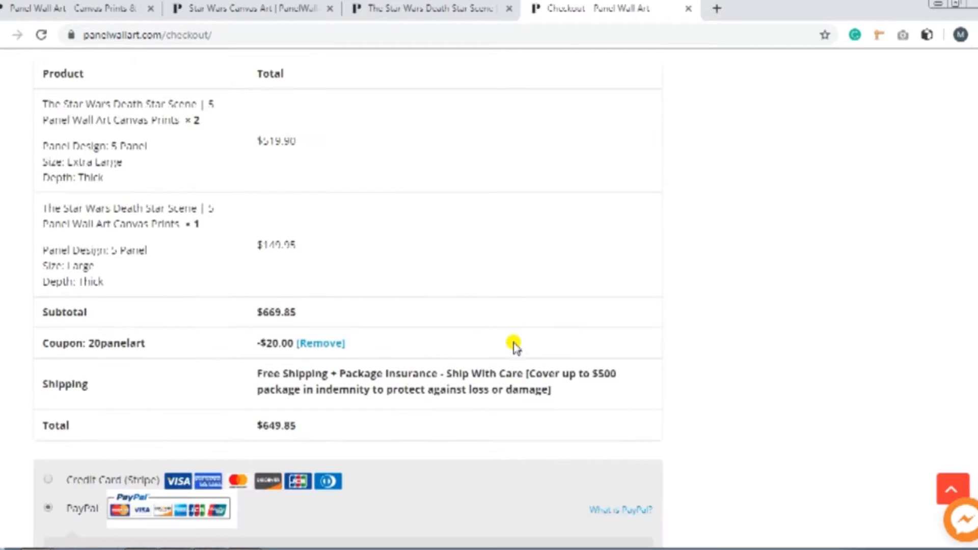
pyautogui.moveTo(89, 384)
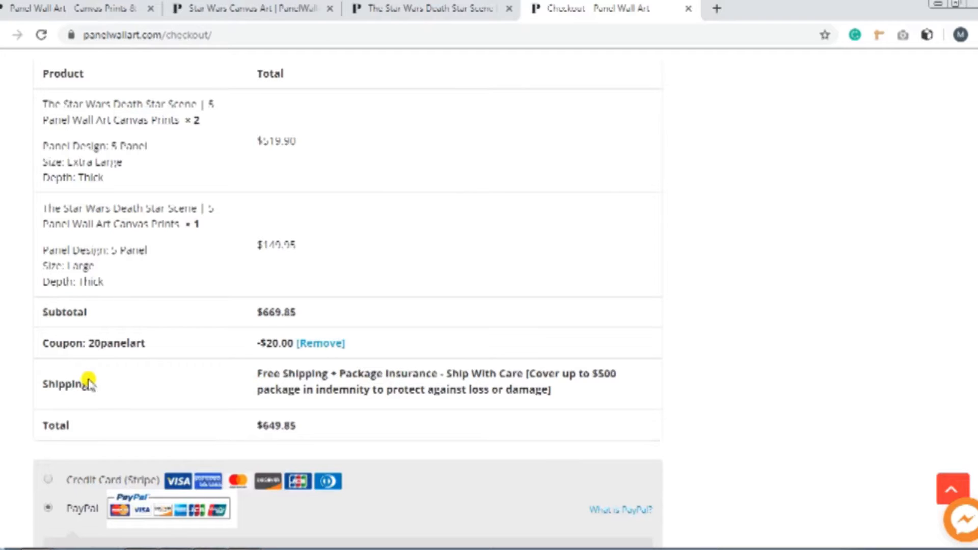
pyautogui.moveTo(623, 376)
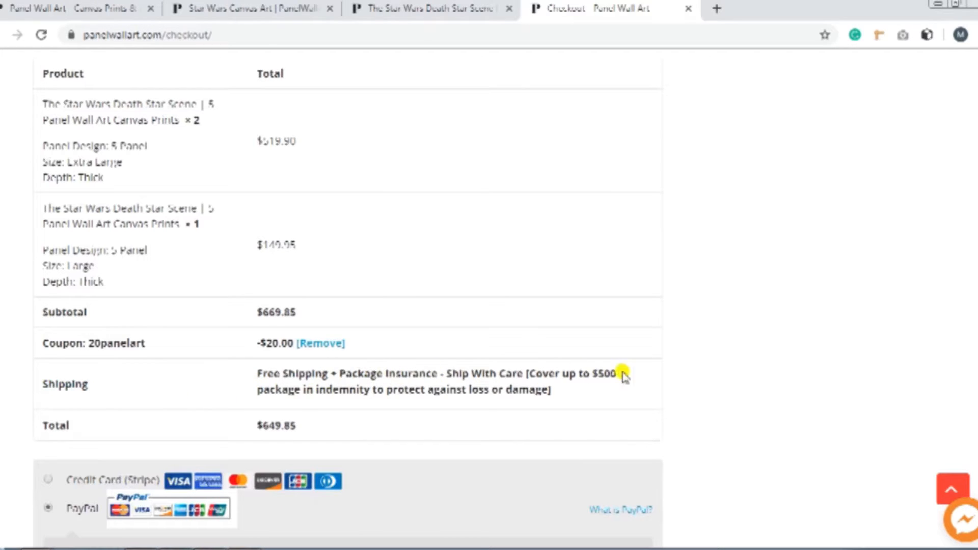
# - Scroll down to the payment method section below the $649.85 total
pyautogui.scroll(-3)
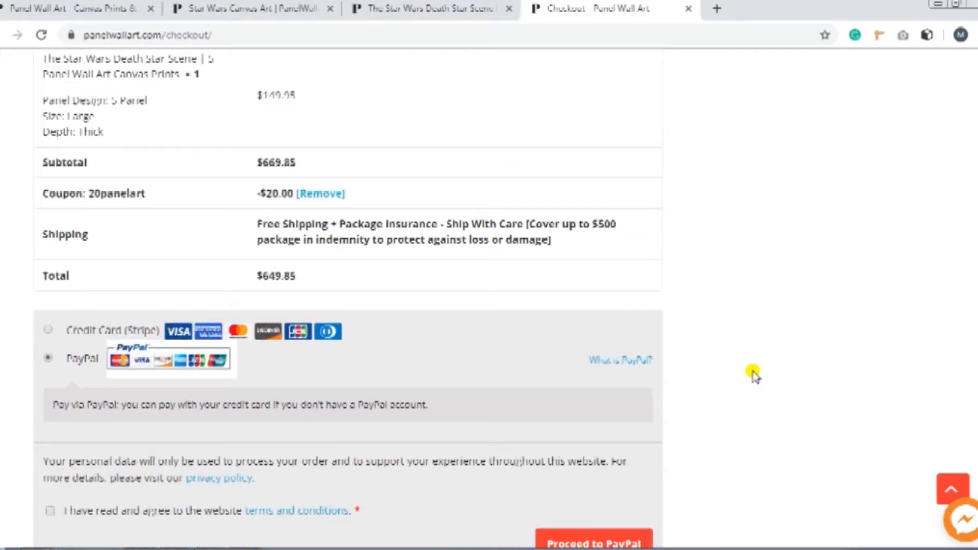
pyautogui.moveTo(55, 383)
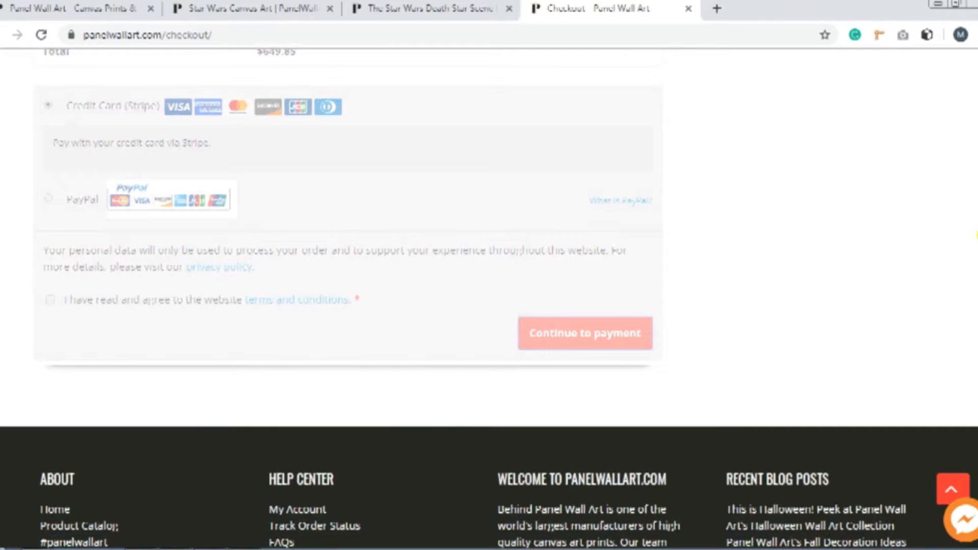
# - Scroll up and down the checkout form to review the entered details
pyautogui.scroll(3)
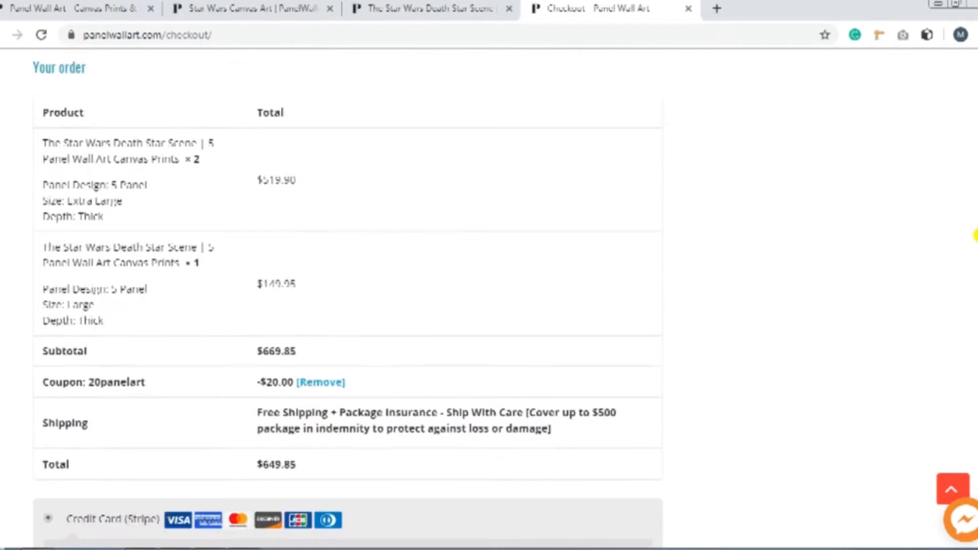
pyautogui.scroll(3)
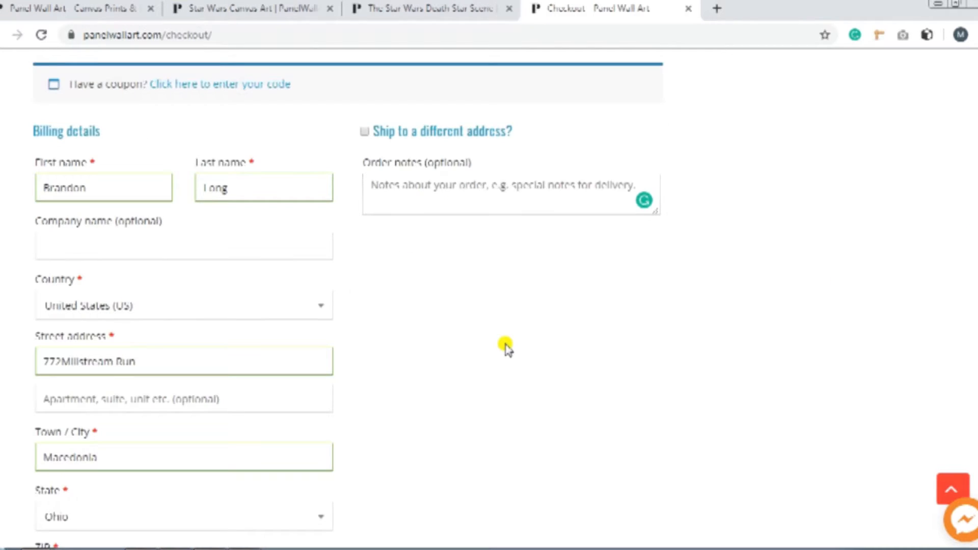
pyautogui.scroll(-3)
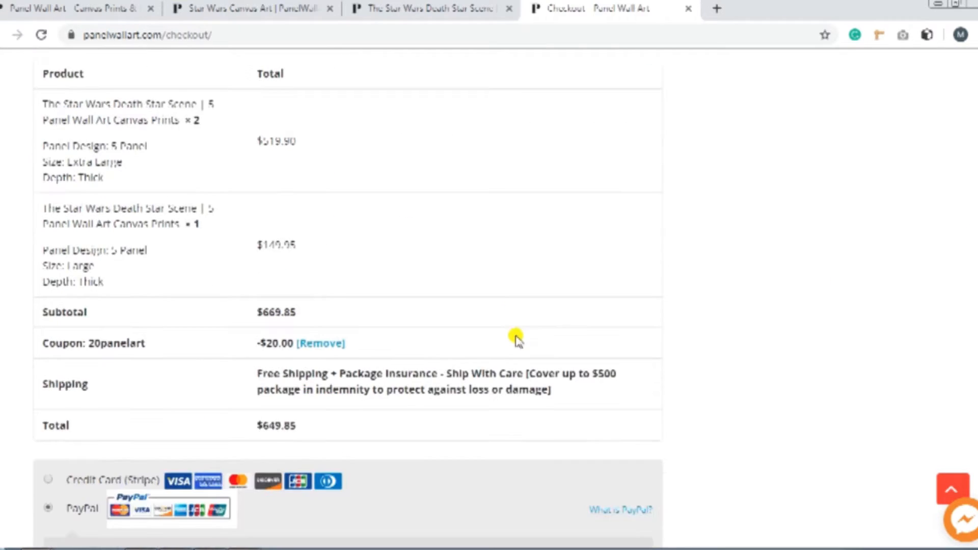
pyautogui.moveTo(265, 402)
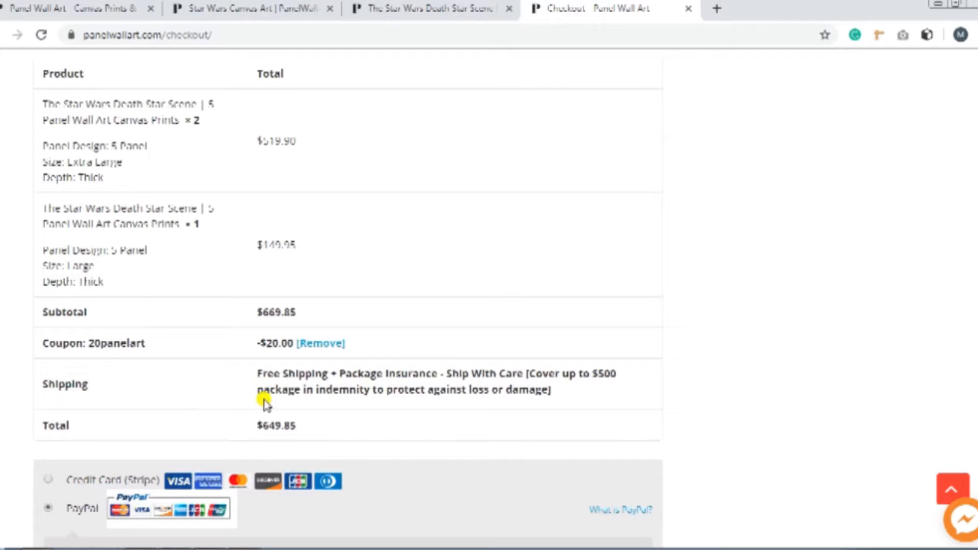
pyautogui.scroll(3)
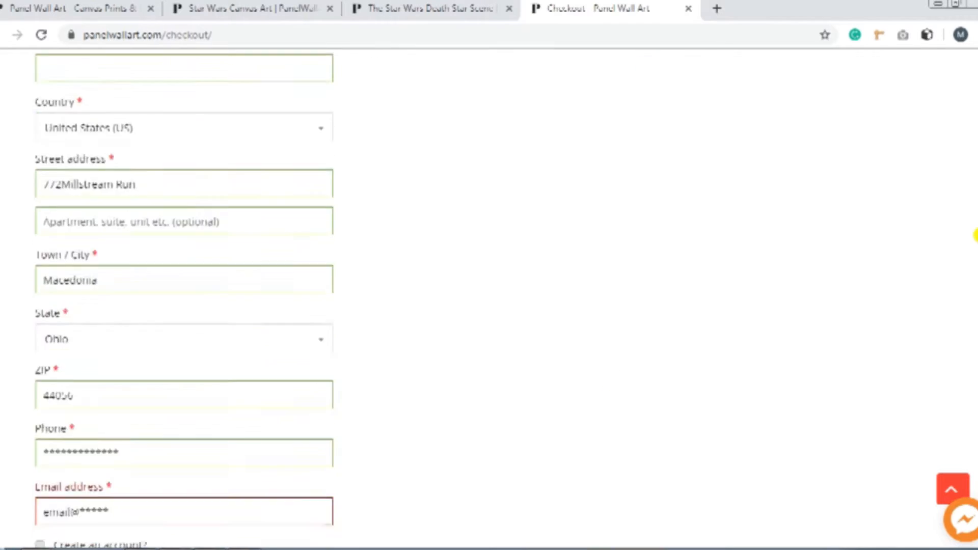
pyautogui.scroll(-3)
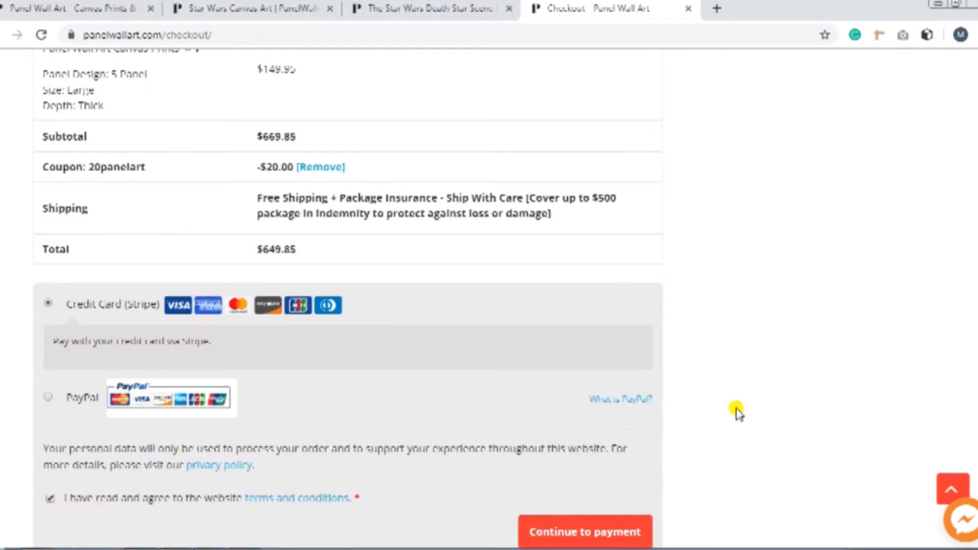
# - Continue to payment for order 33600 totaling $649.85
pyautogui.click(583, 532)
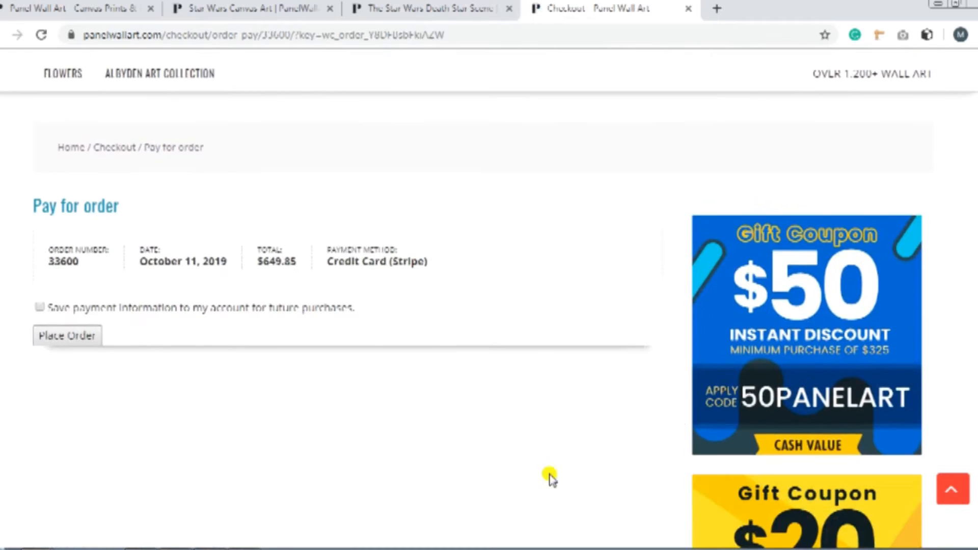
pyautogui.moveTo(39, 308)
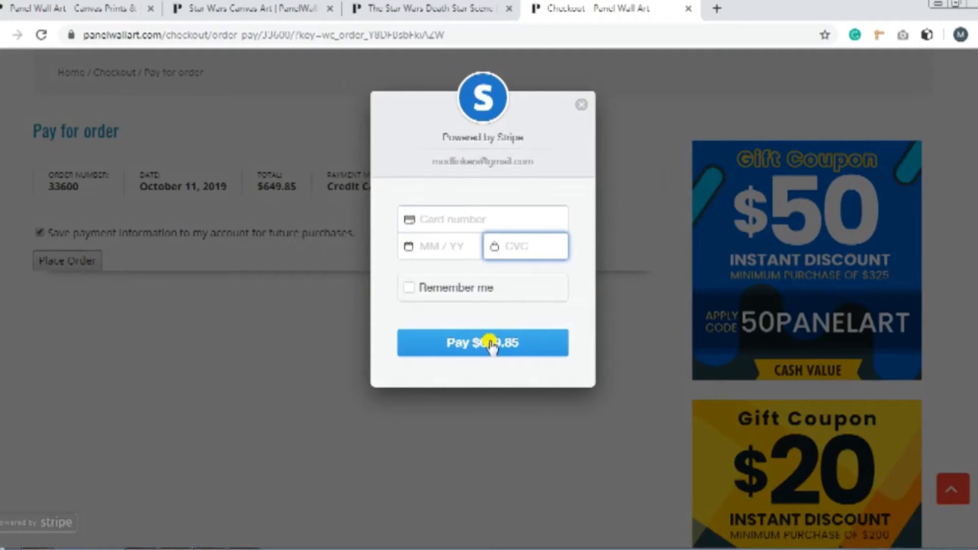
# - Proceed to PayPal and choose guest payment by debit or credit card
pyautogui.click(580, 104)
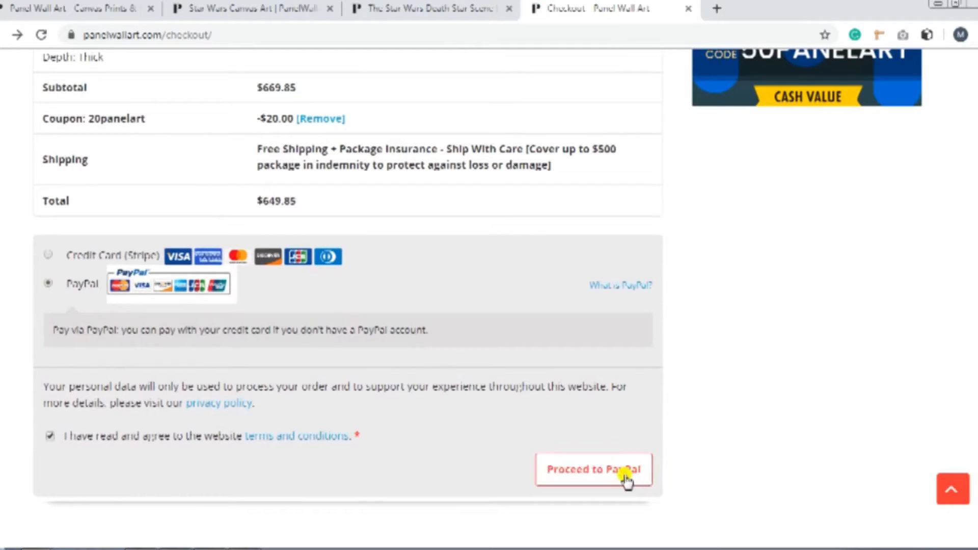
pyautogui.click(593, 469)
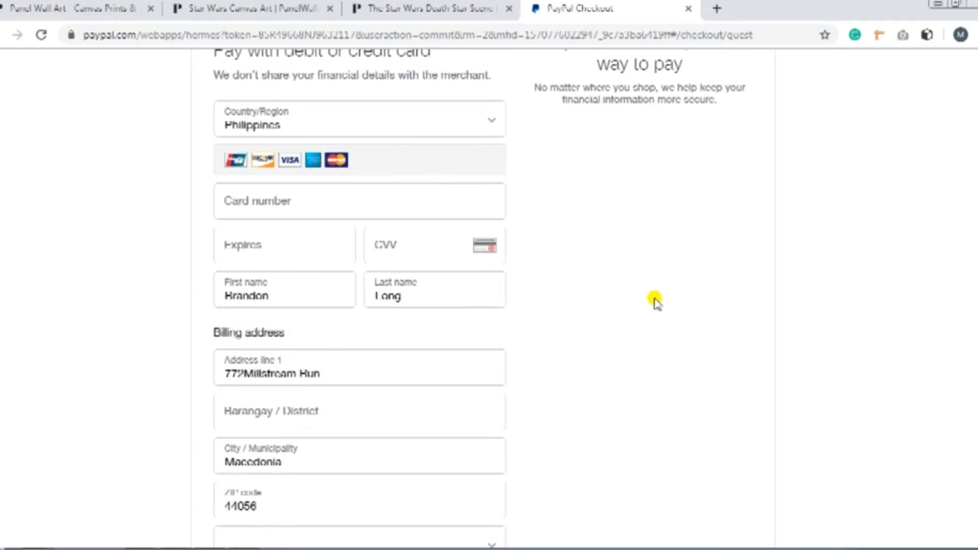
pyautogui.scroll(-3)
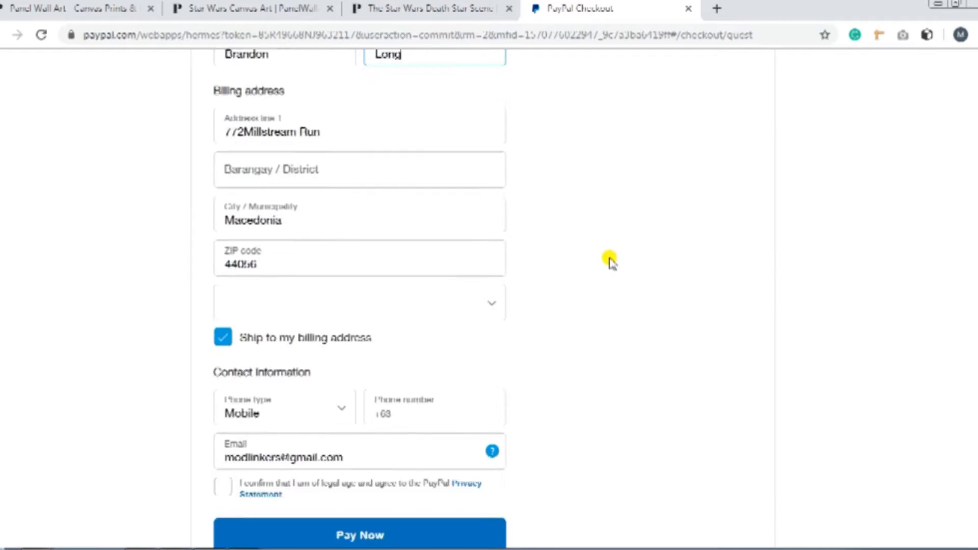
pyautogui.scroll(3)
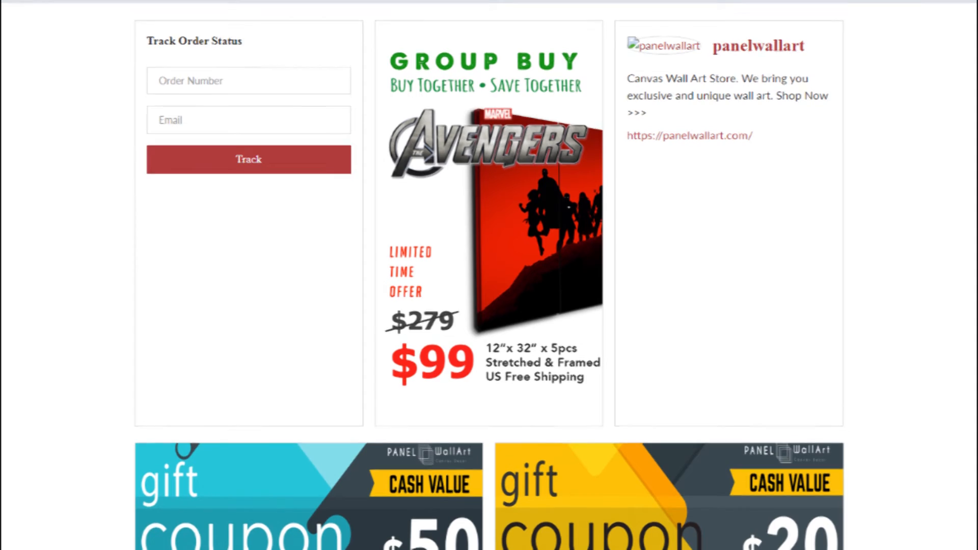
# - Scroll down the Track Order Status page to the $50 and $20 gift coupon codes and support contact
pyautogui.scroll(-3)
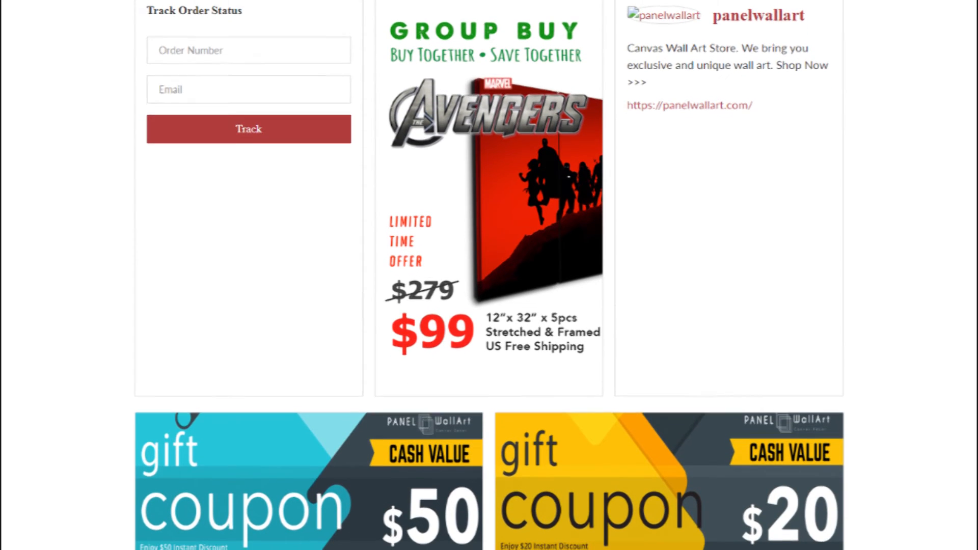
pyautogui.scroll(-3)
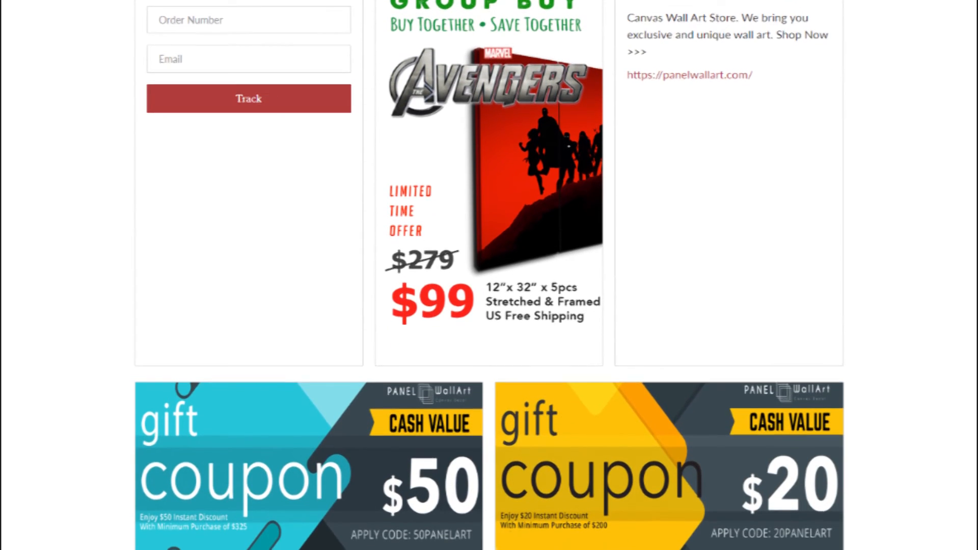
pyautogui.scroll(-3)
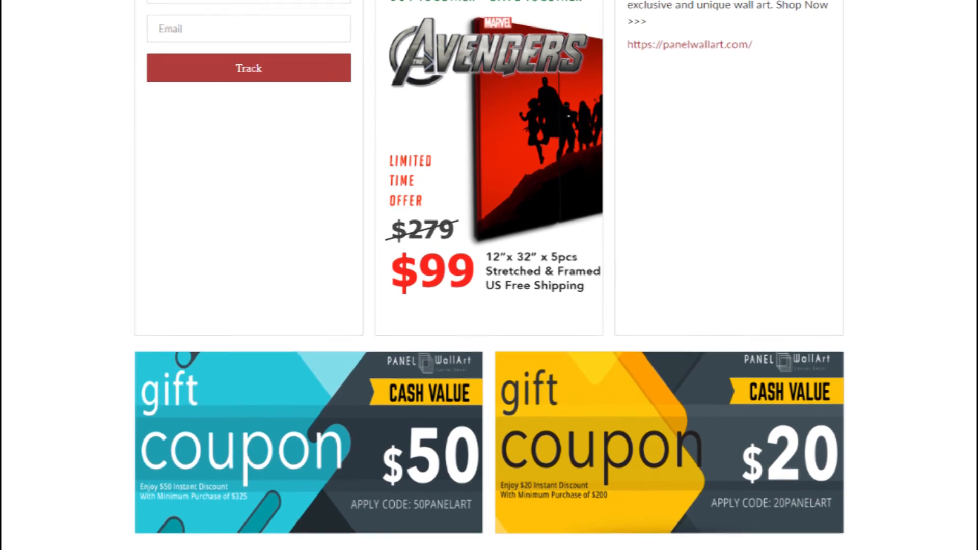
pyautogui.scroll(-3)
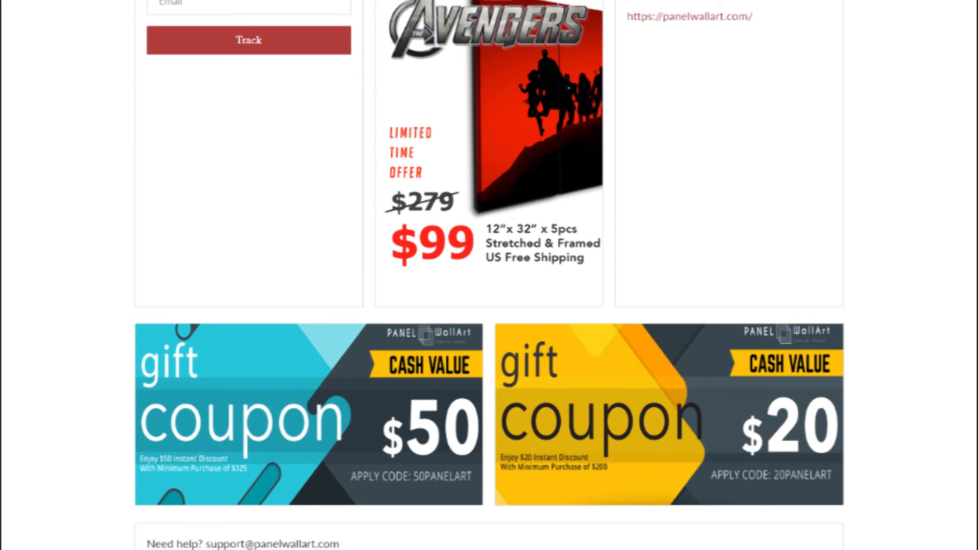